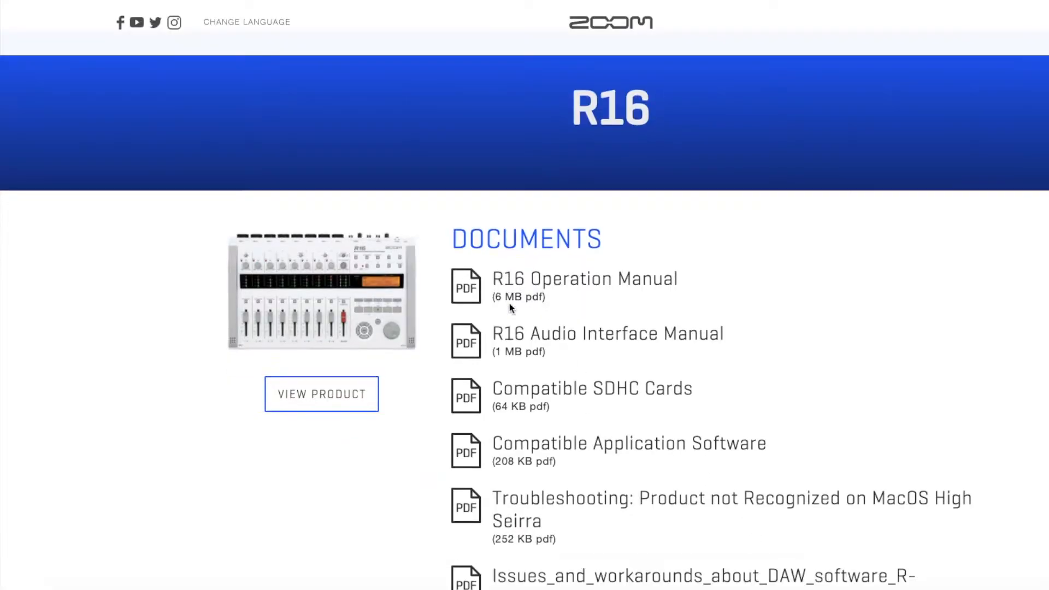
# Create an audio track using the ZOOM R16_R24 Driver device
pyautogui.scroll(-3)
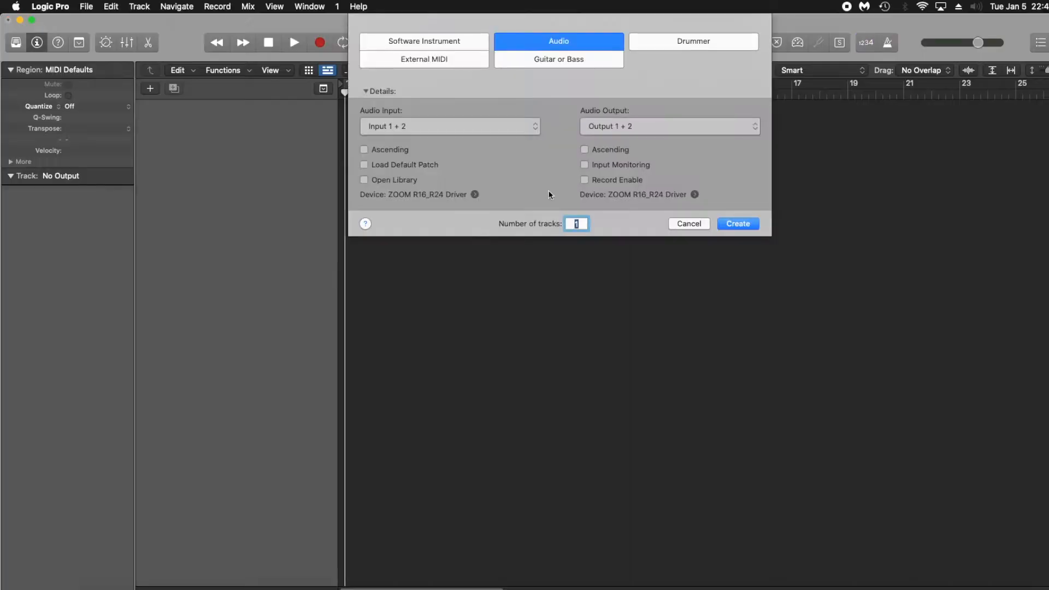
pyautogui.click(736, 223)
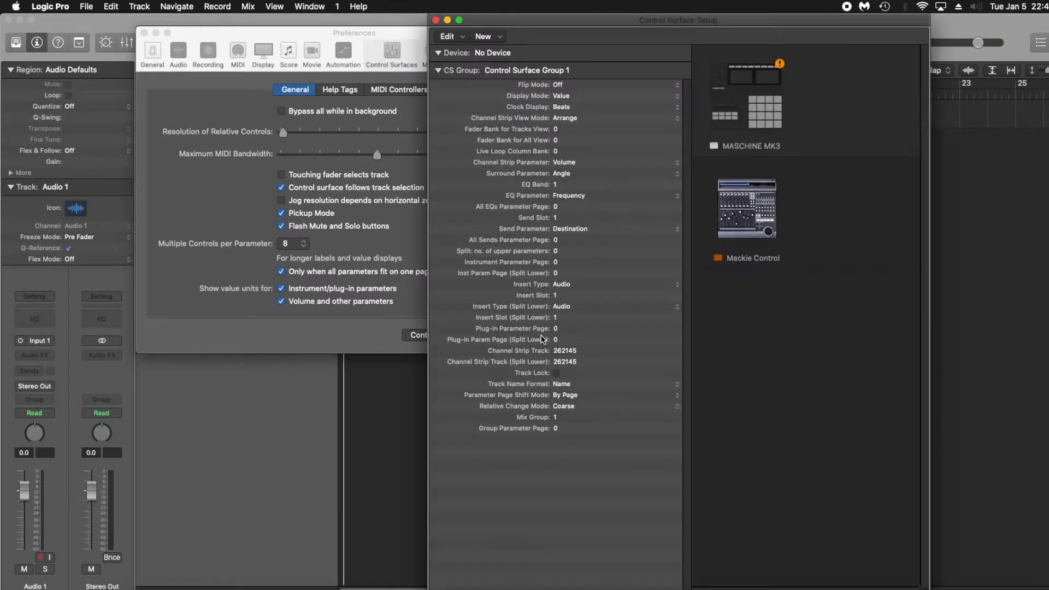
# Check the Mackie Control surface's ZOOM R16_R24 ports and close the preferences
pyautogui.click(746, 209)
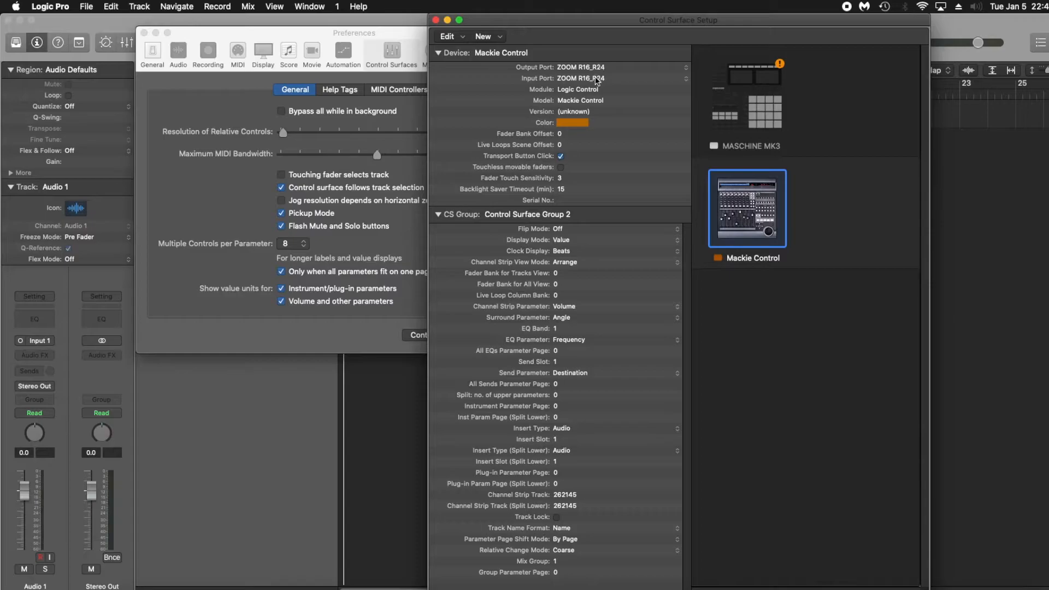
pyautogui.moveTo(577, 99)
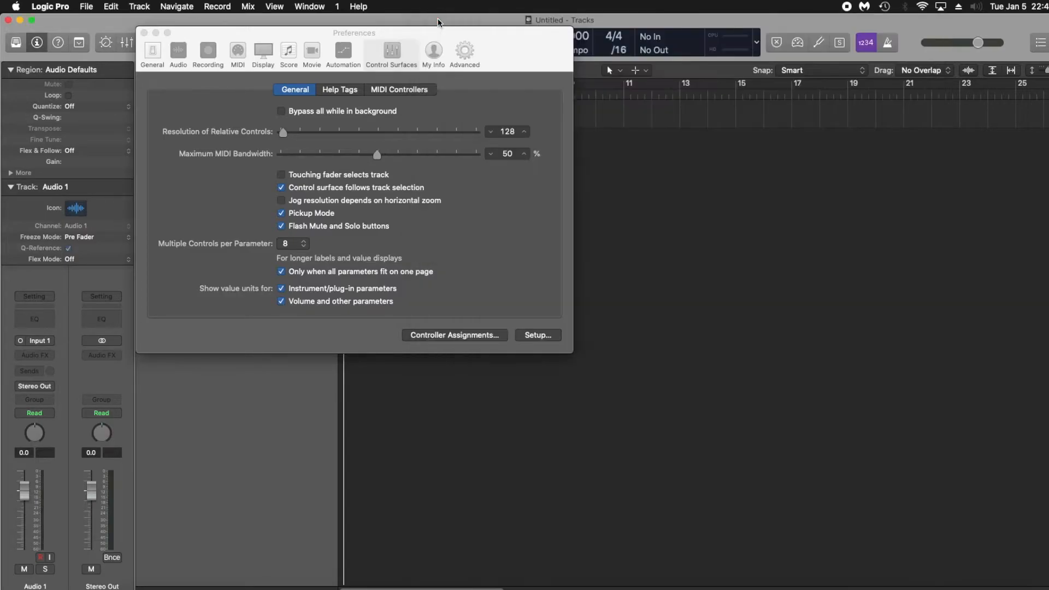
pyautogui.moveTo(143, 33)
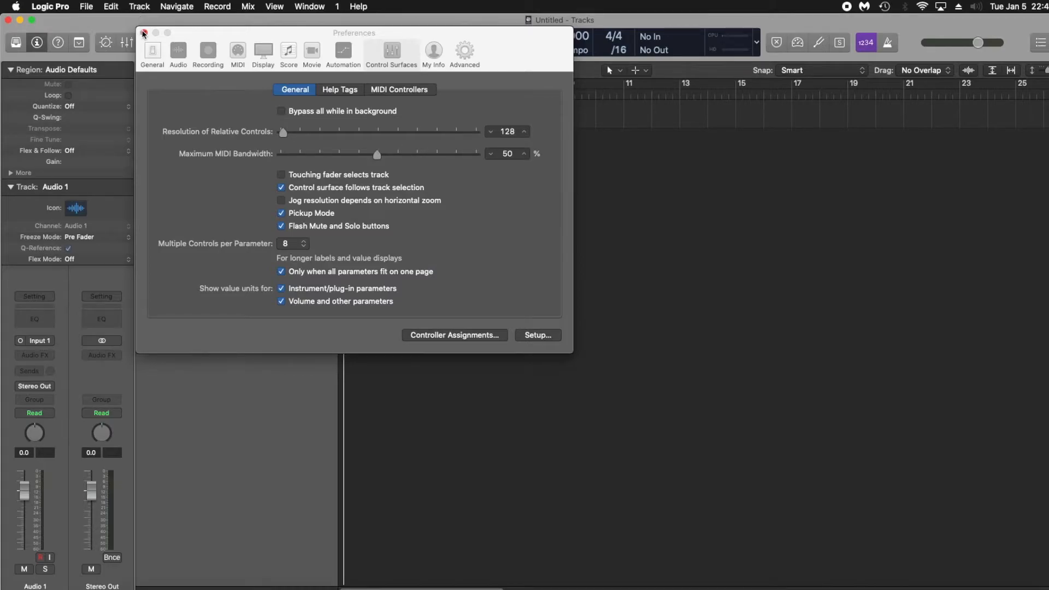
pyautogui.click(144, 33)
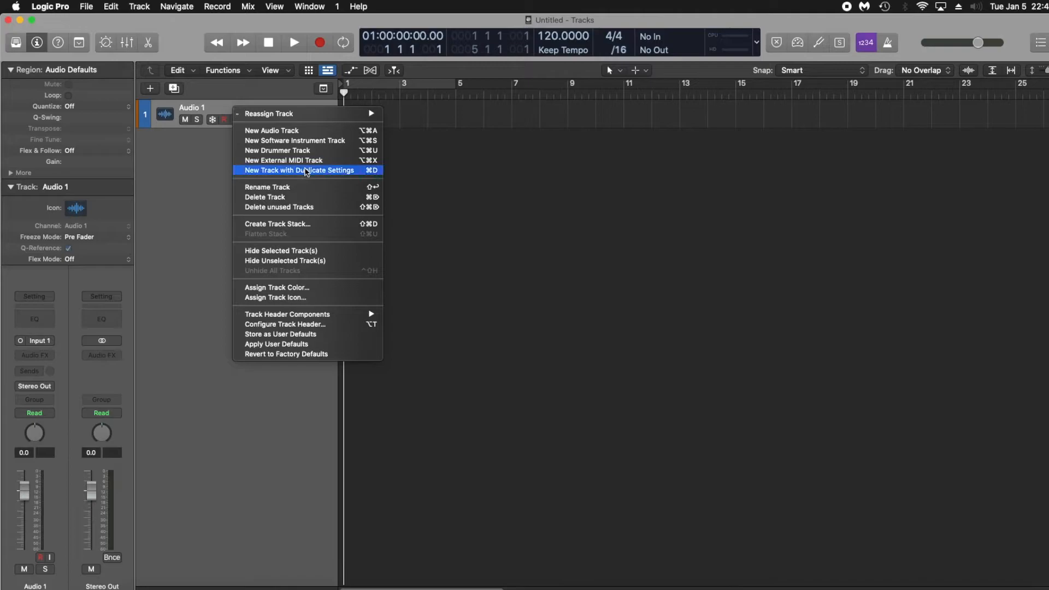
# Duplicate Audio 1's settings into new tracks until Audio 1–8 exist
pyautogui.click(299, 170)
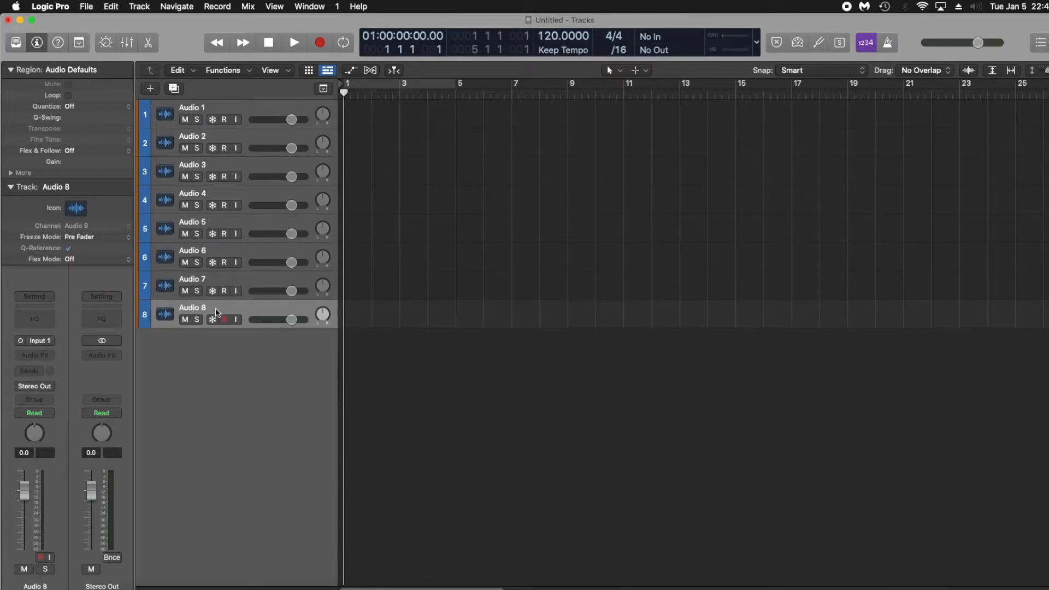
pyautogui.click(126, 42)
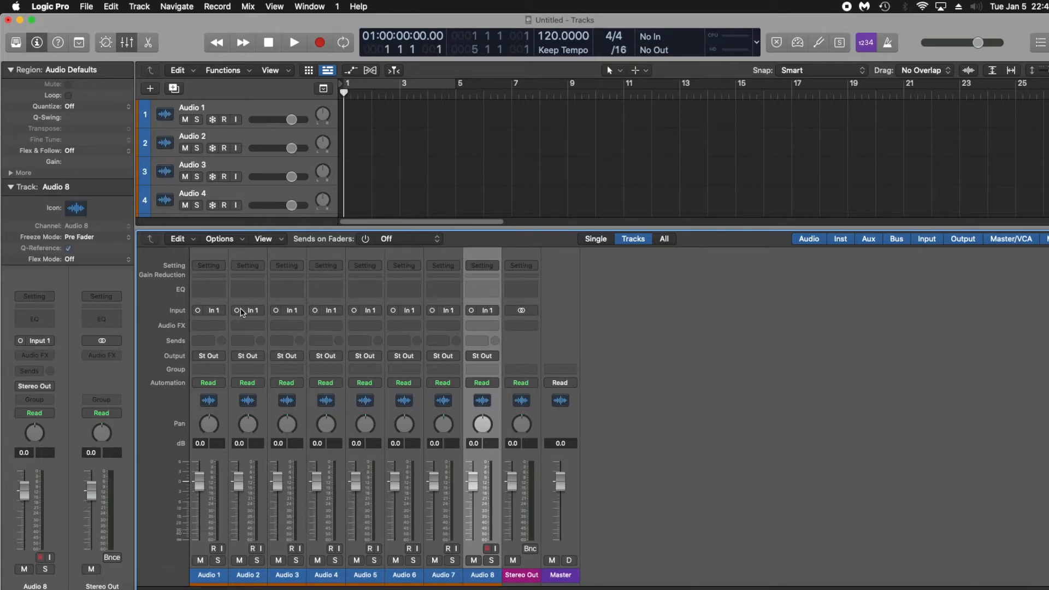
# Assign Audio 2's input, then arm Audio 1 and Audio 2 for recording
pyautogui.click(253, 309)
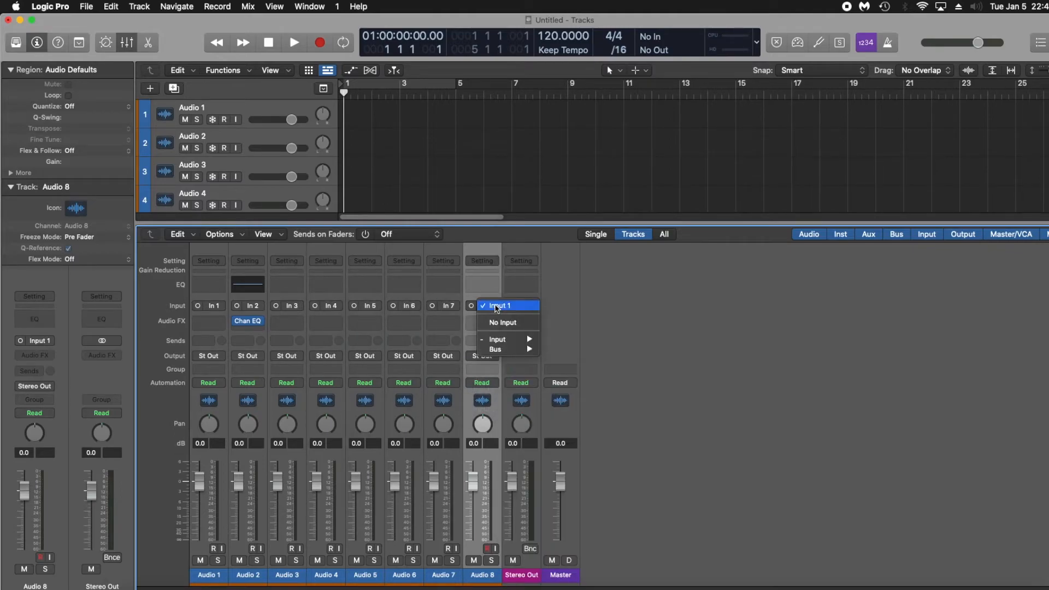
pyautogui.moveTo(497, 339)
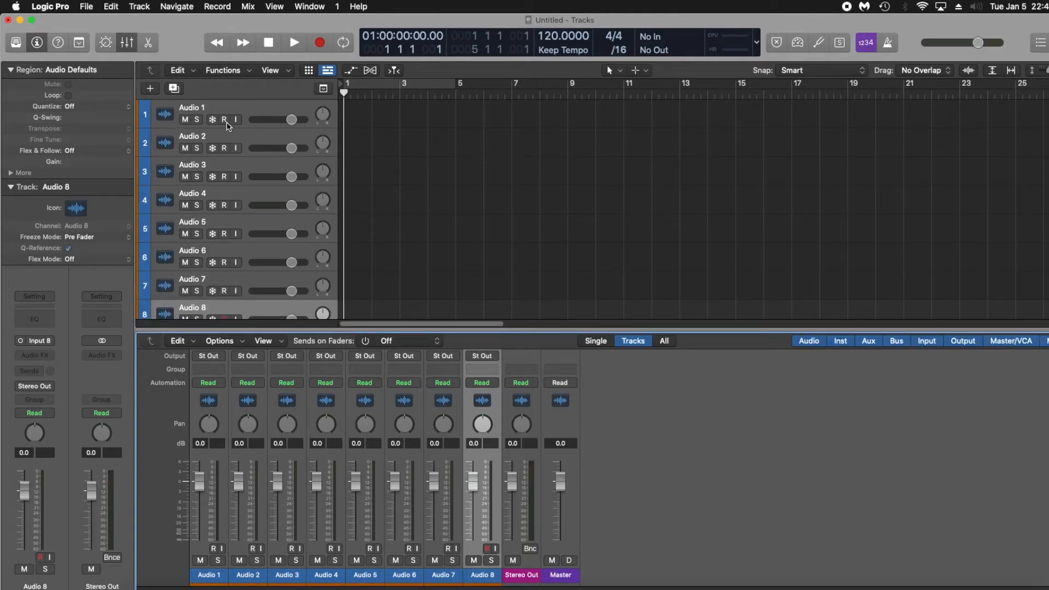
pyautogui.click(224, 148)
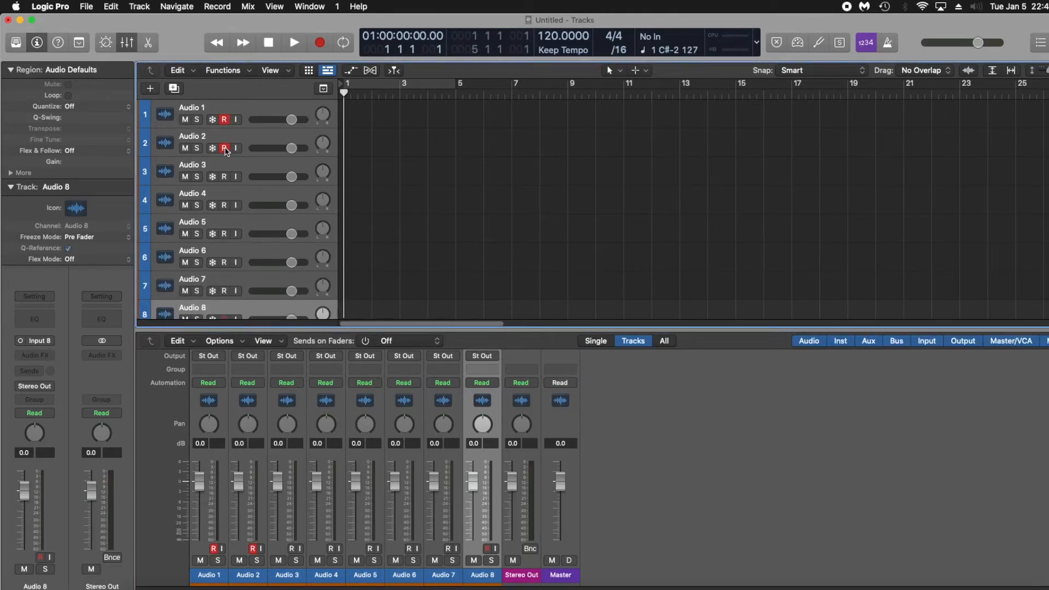
pyautogui.click(192, 107)
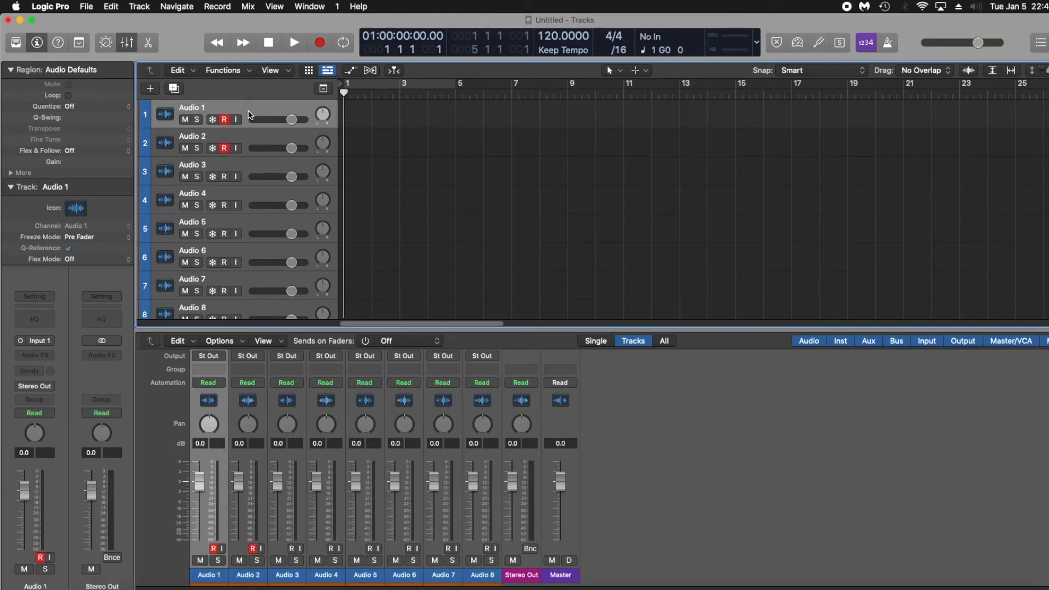